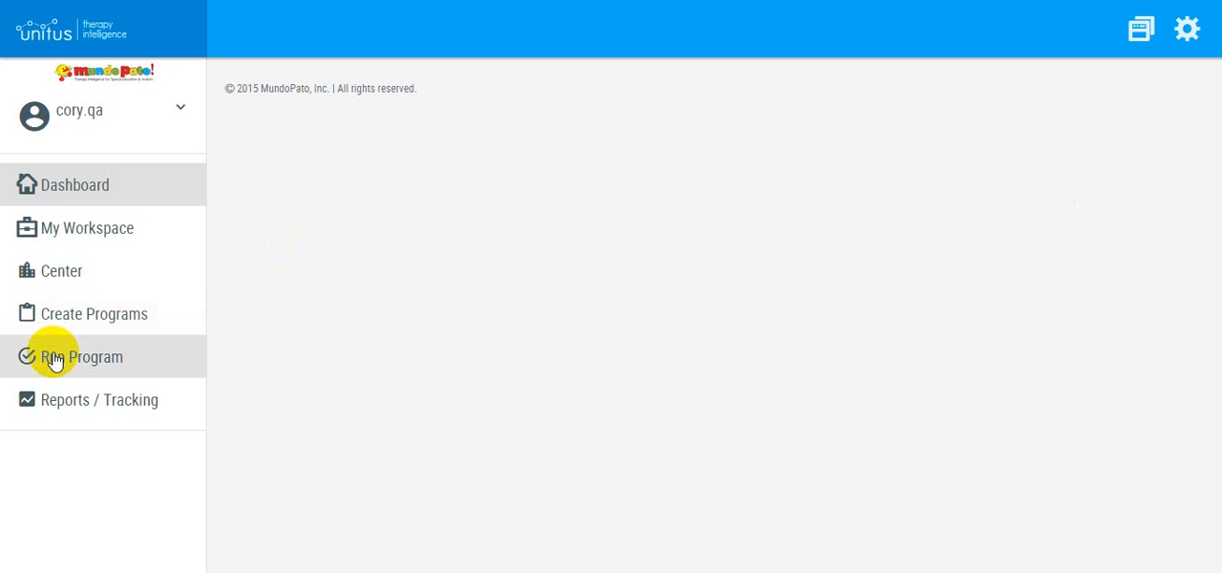
click(80, 355)
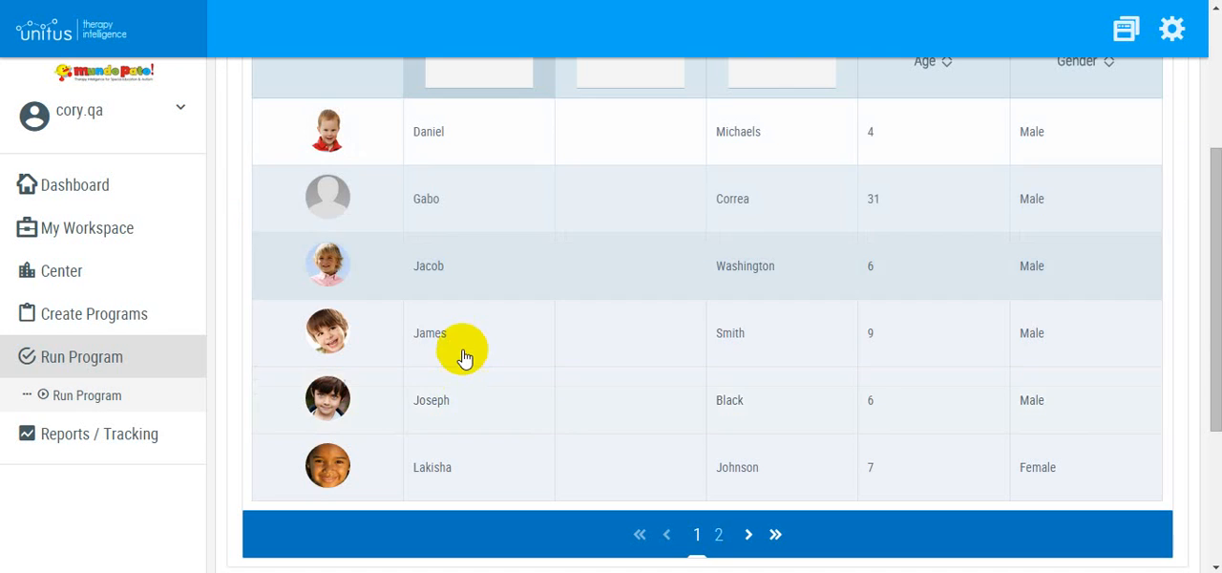
click(462, 404)
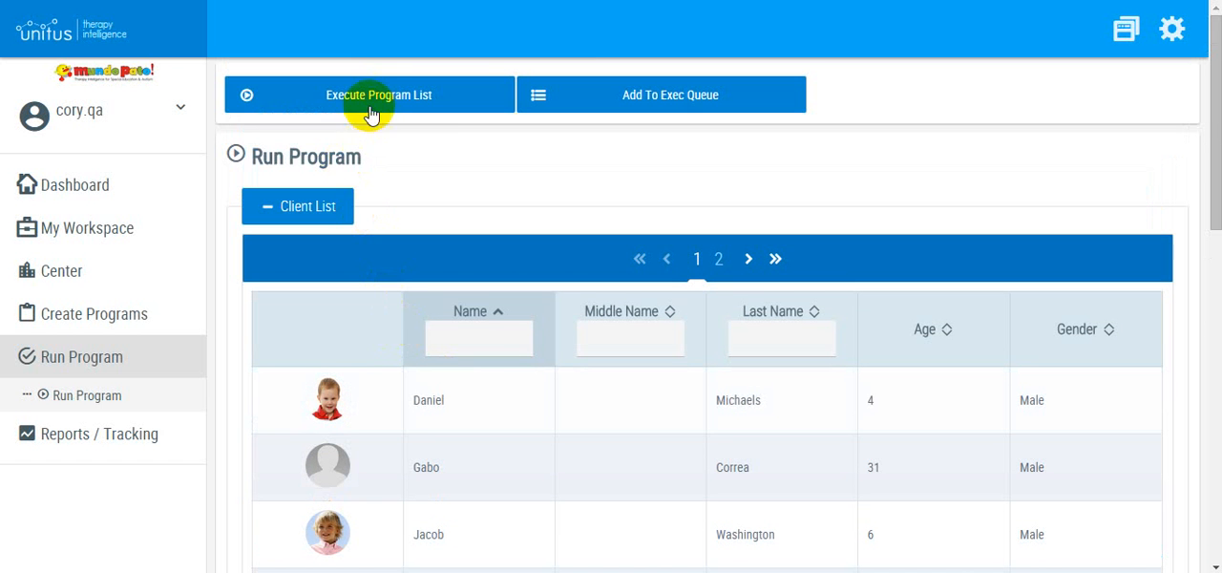
Step: Load the Center program list showing Action ID, Respond to Name and Rote Count 10-25
click(377, 95)
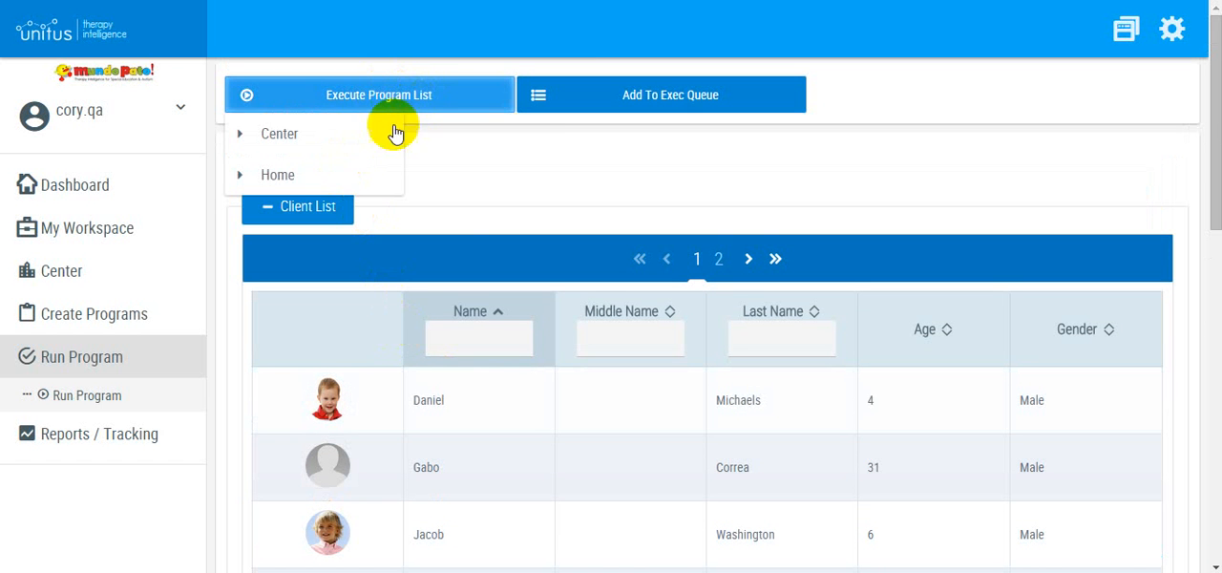
click(370, 96)
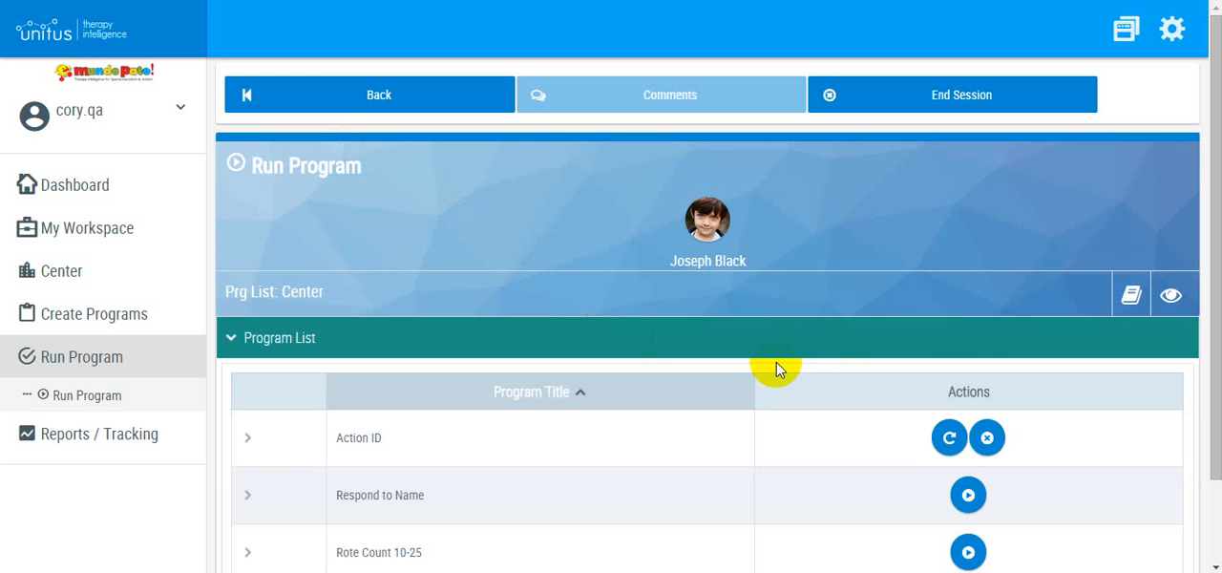
scroll(down, 3)
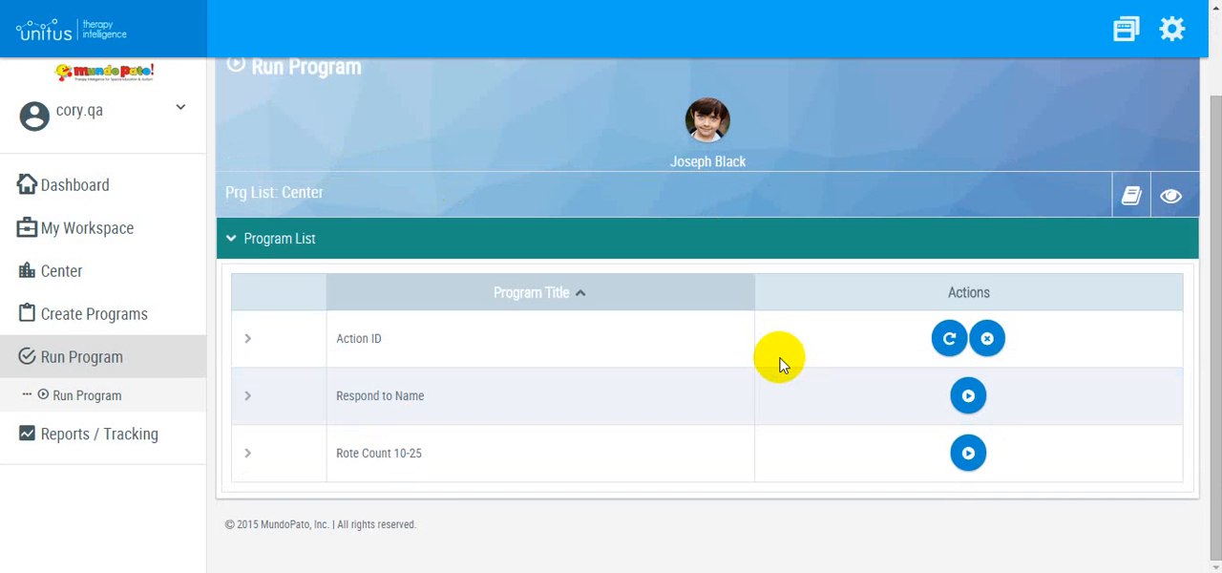
mouse_move(1039, 336)
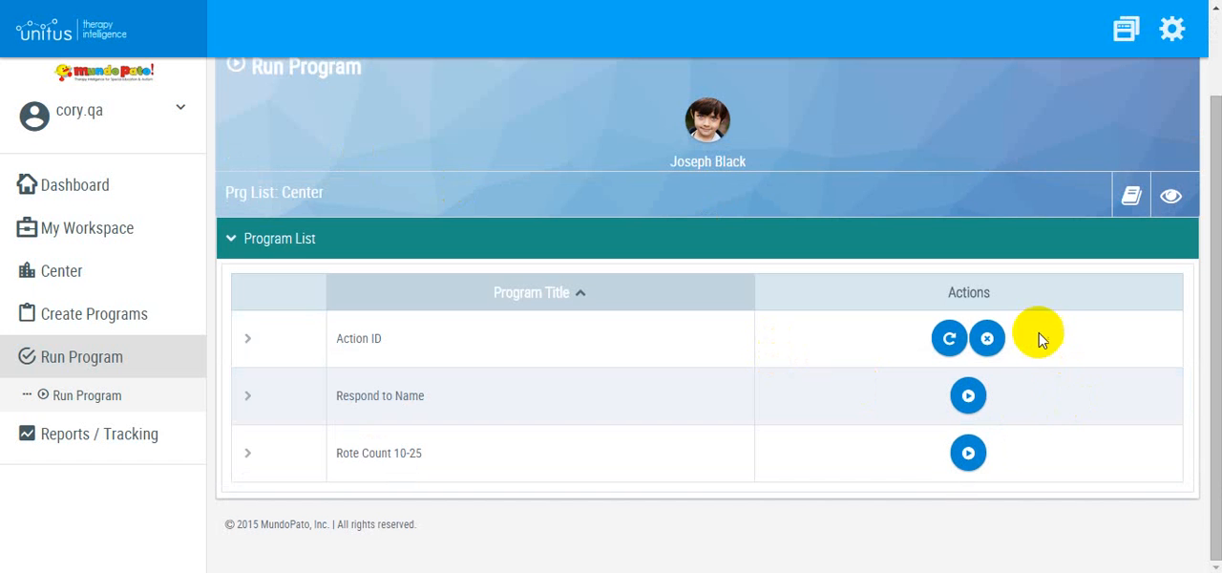
mouse_move(987, 339)
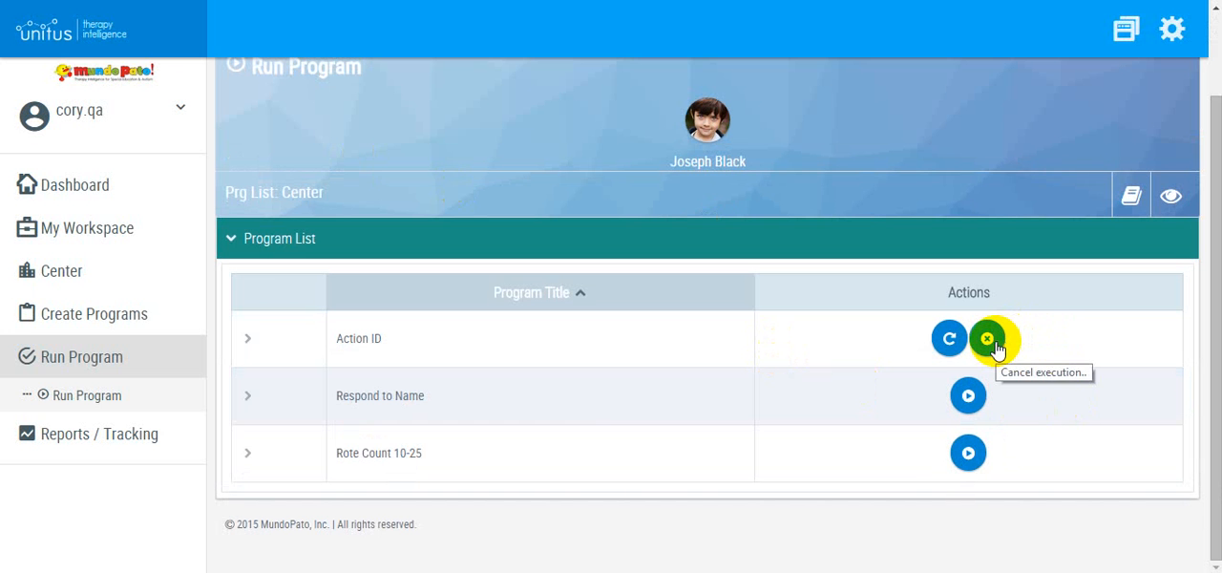
Step: Cancel the Action ID execution with the observation note 'Cancel data 7/16/15' and confirm
click(987, 339)
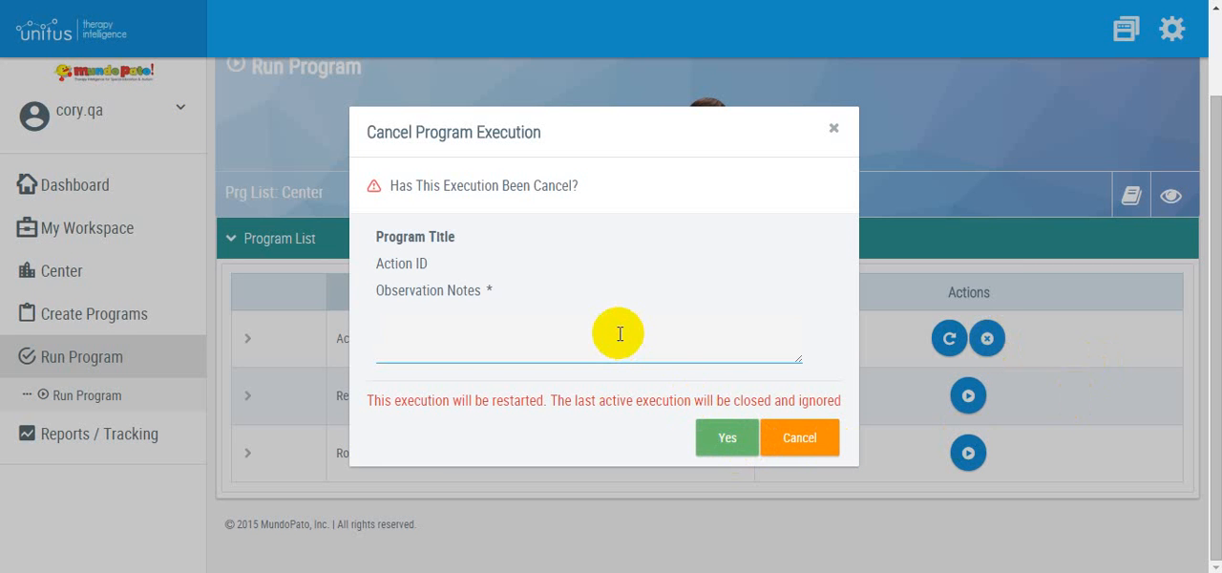
text(Cancel)
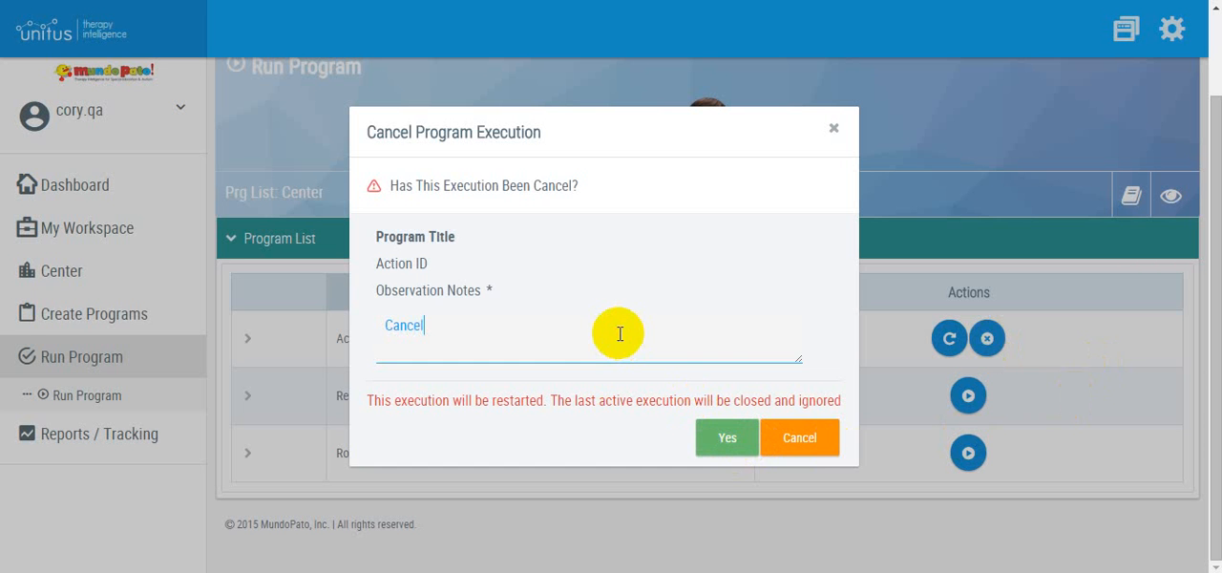
text(data 7)
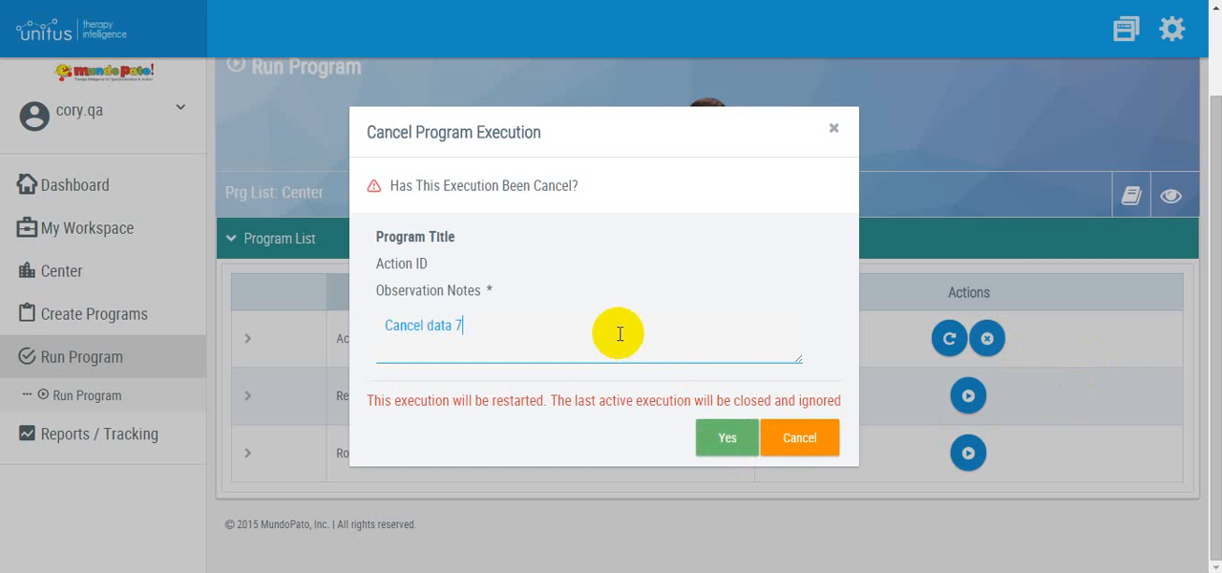
text(/16/15)
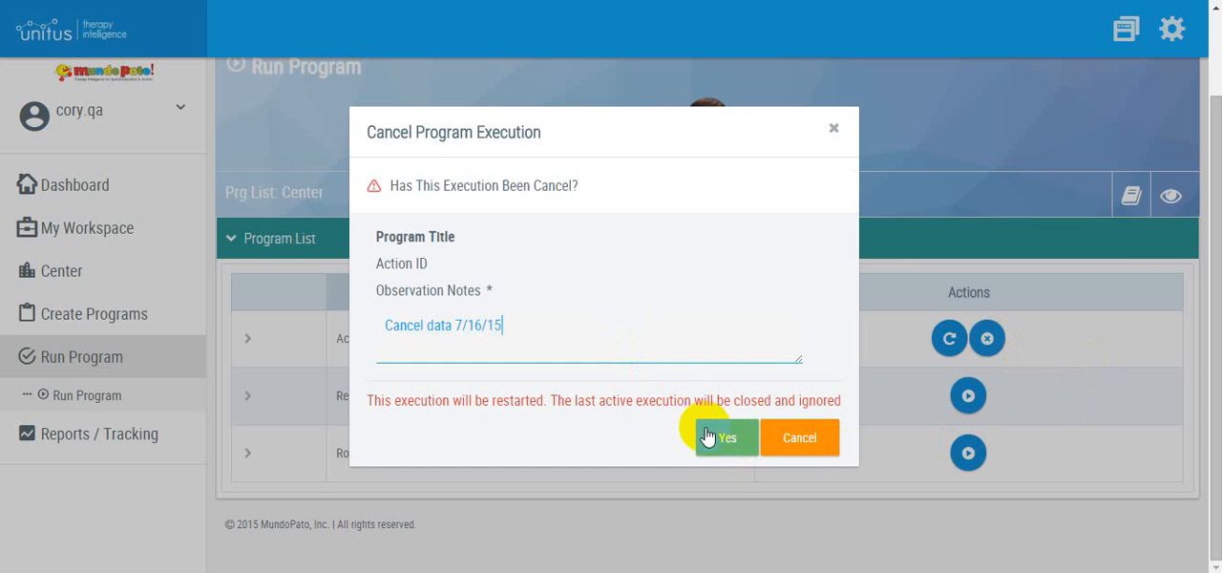
click(725, 437)
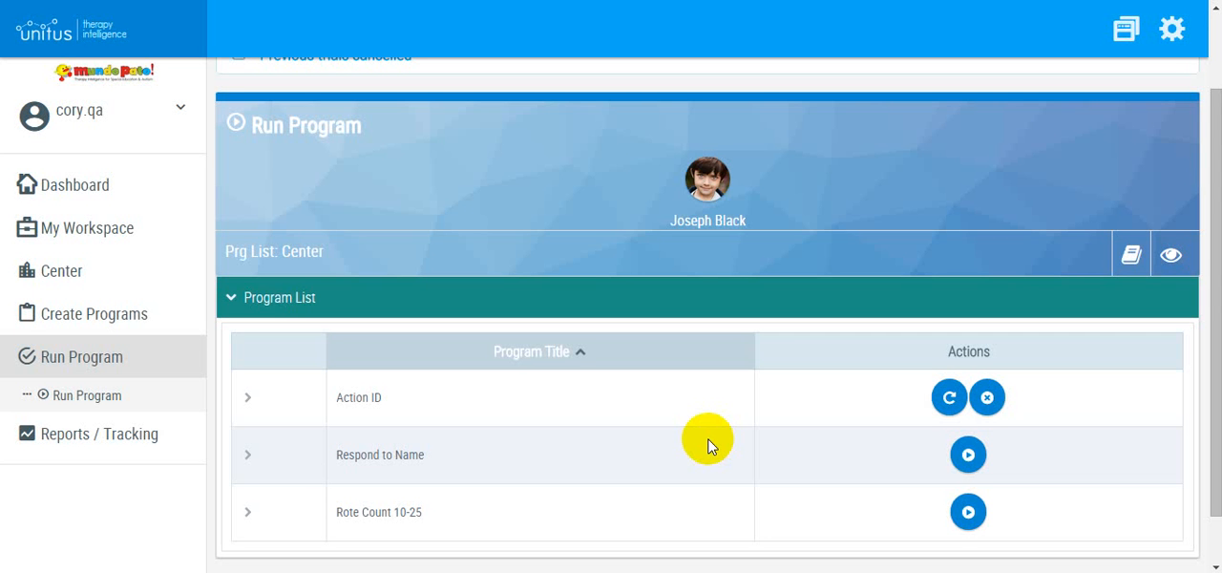